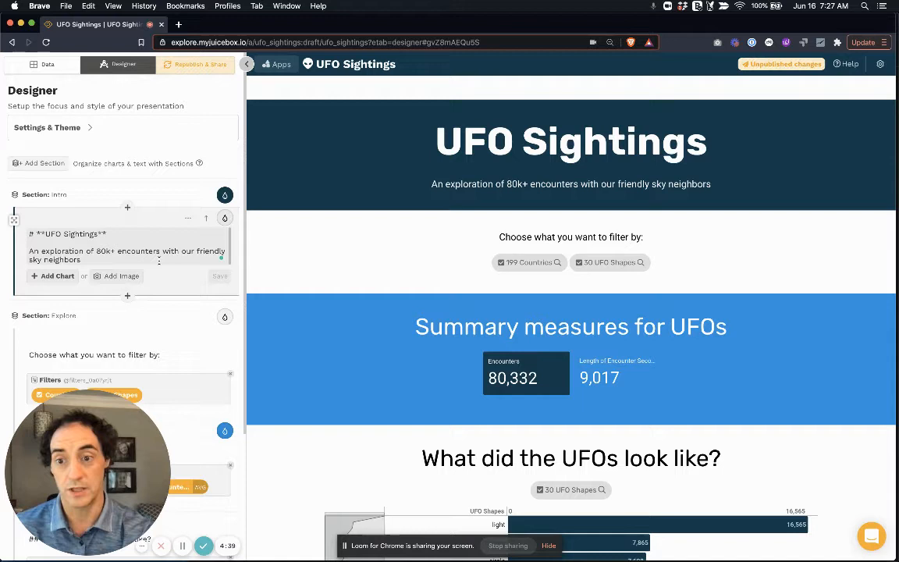
pyautogui.moveTo(430, 230)
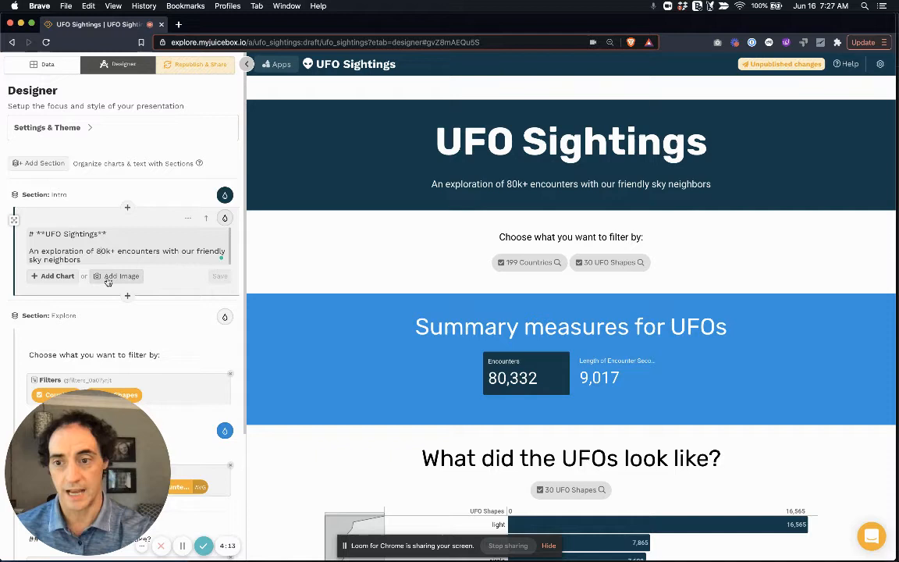
# Add an image to the intro section, choosing Find images for the stock library
pyautogui.click(121, 276)
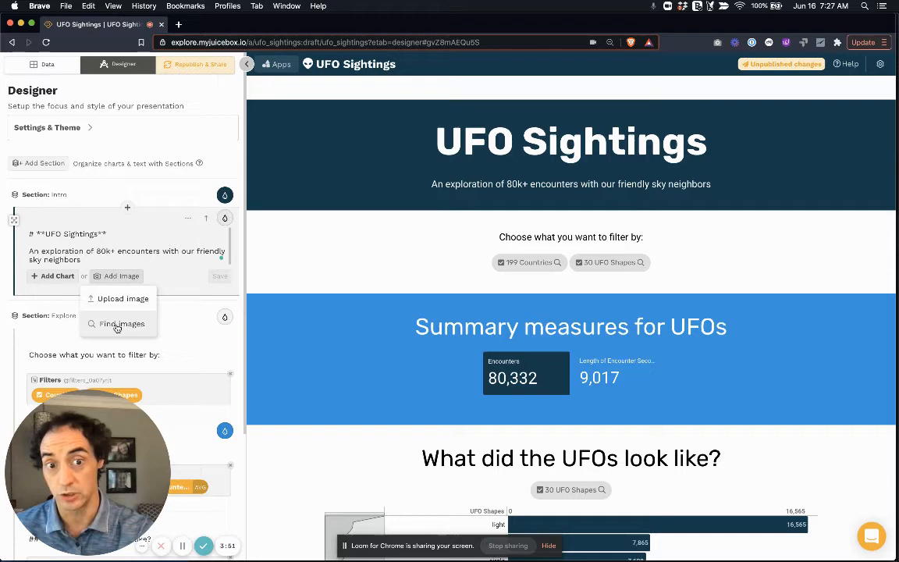
pyautogui.click(121, 323)
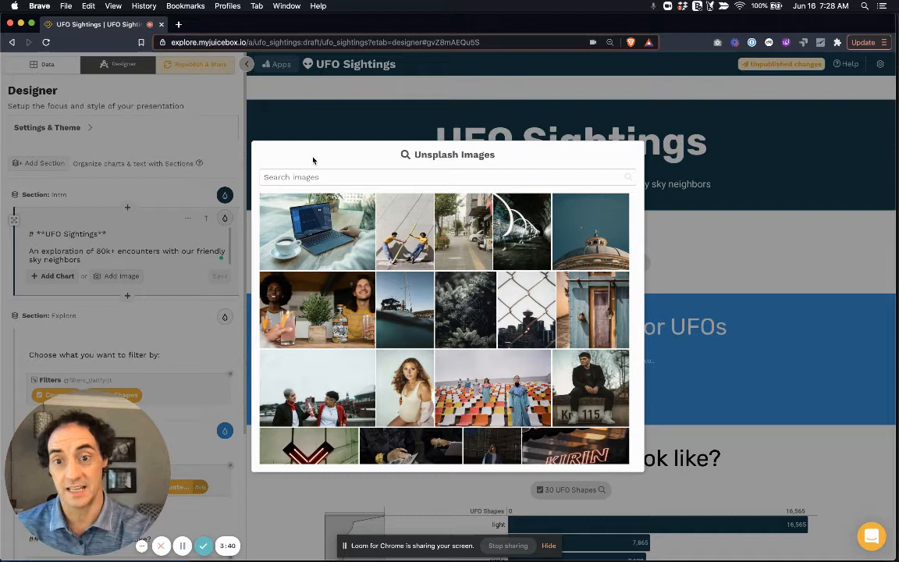
# Search the Unsplash image library for "Ufo"
pyautogui.write('Ufo')
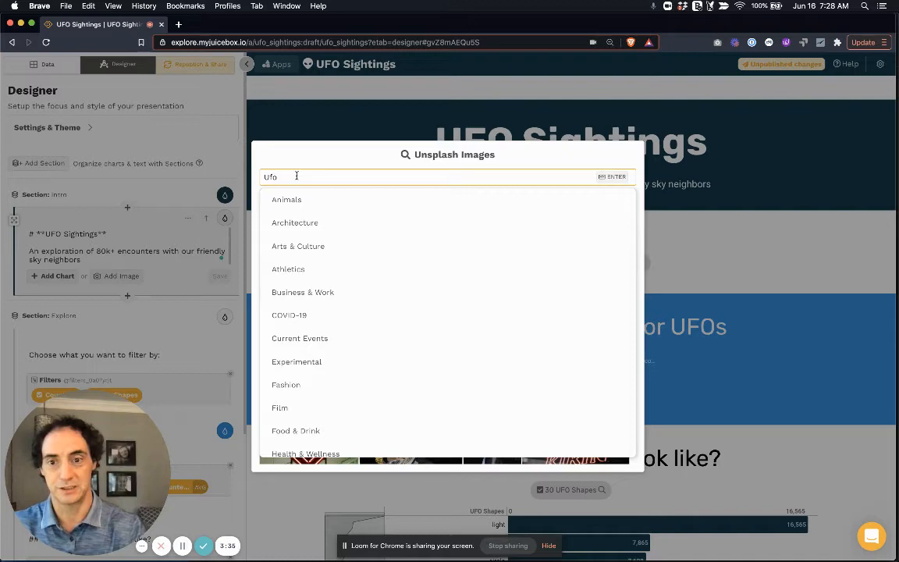
pyautogui.press('enter')
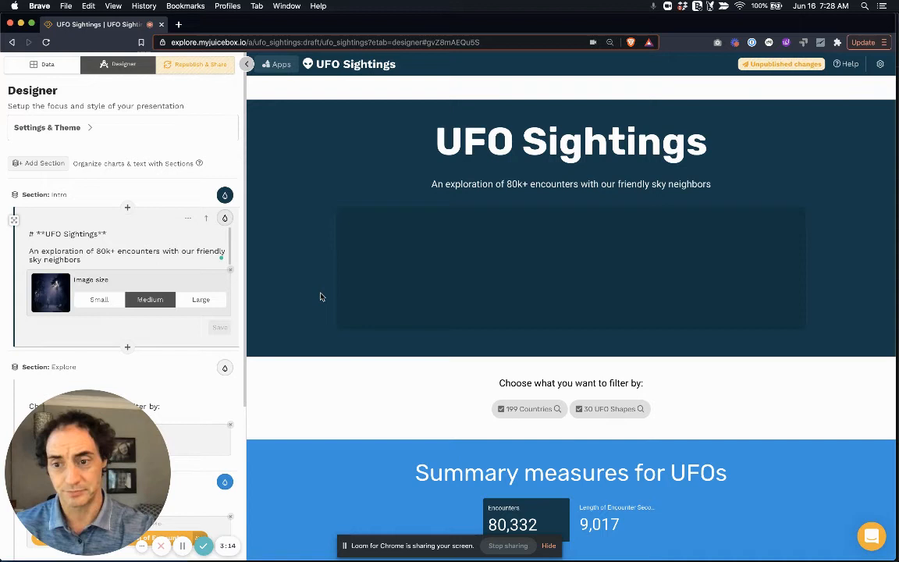
# Set the intro night-scene photo's image size to Small and save
pyautogui.click(99, 299)
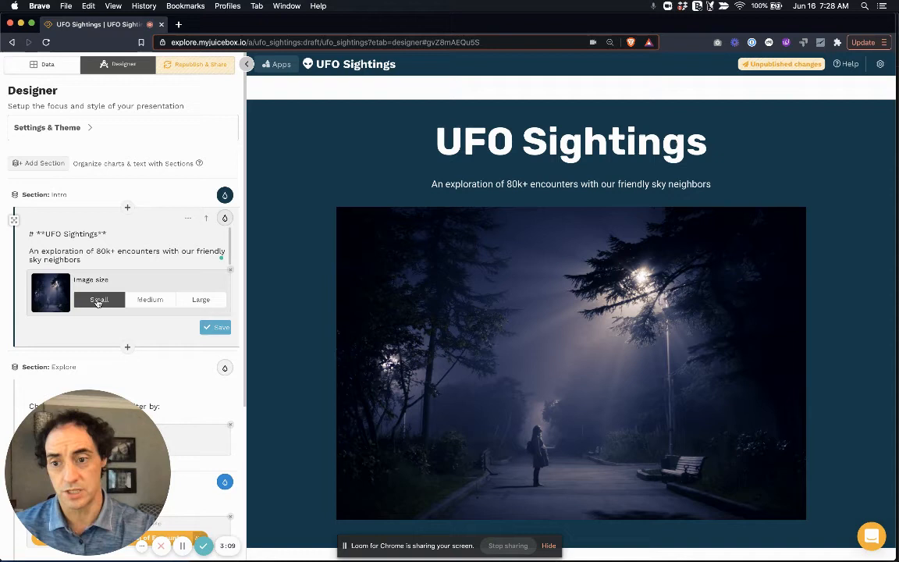
pyautogui.click(200, 298)
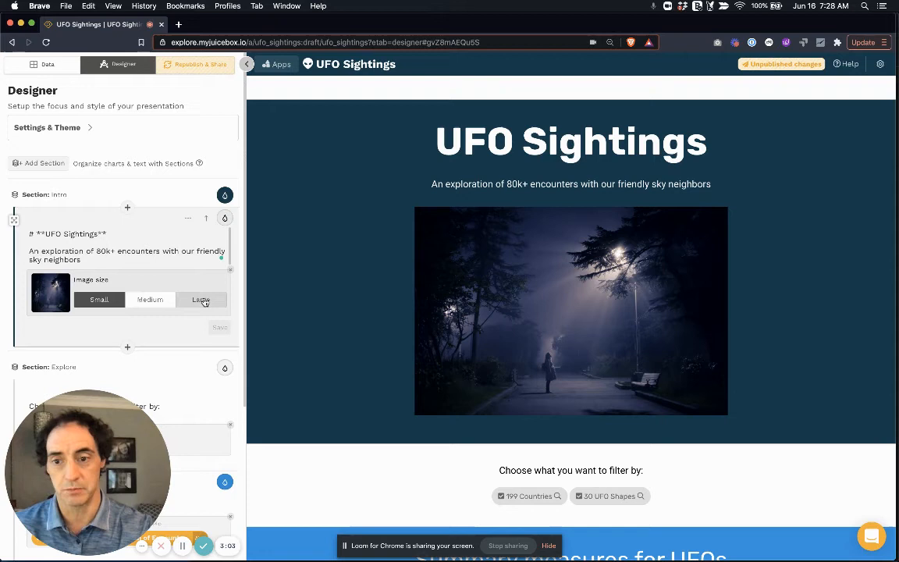